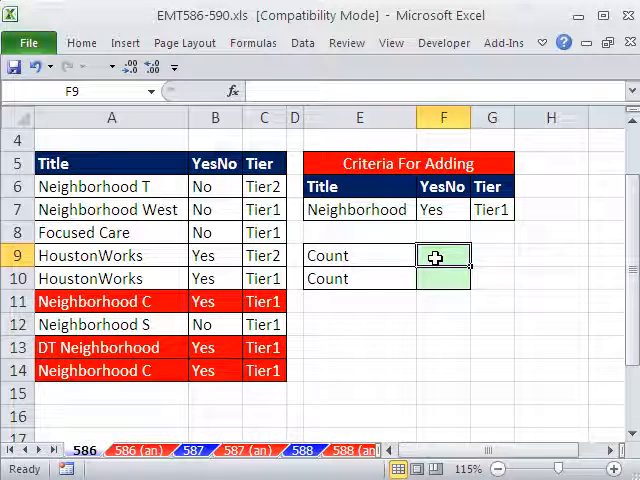
In F9, start a SEARCH formula using E7 as search text and A6 as the title
click(358, 209)
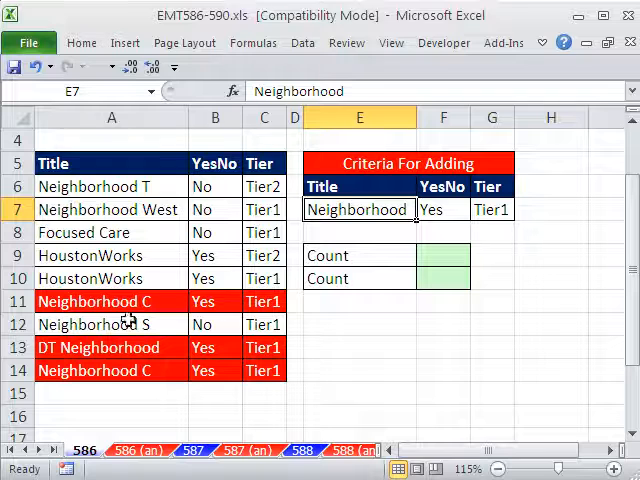
mouse_move(140, 357)
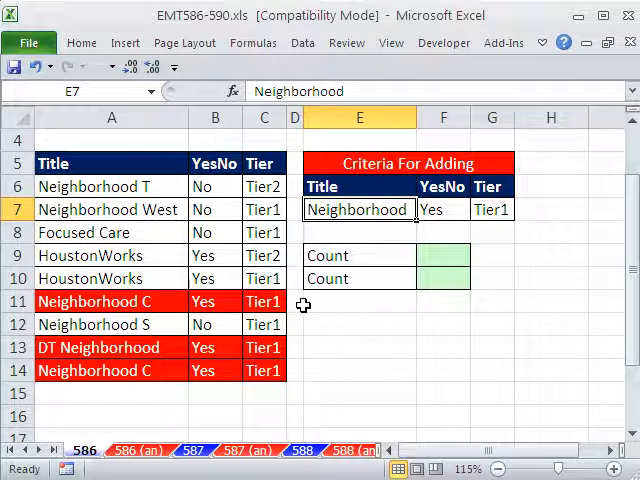
mouse_move(128, 359)
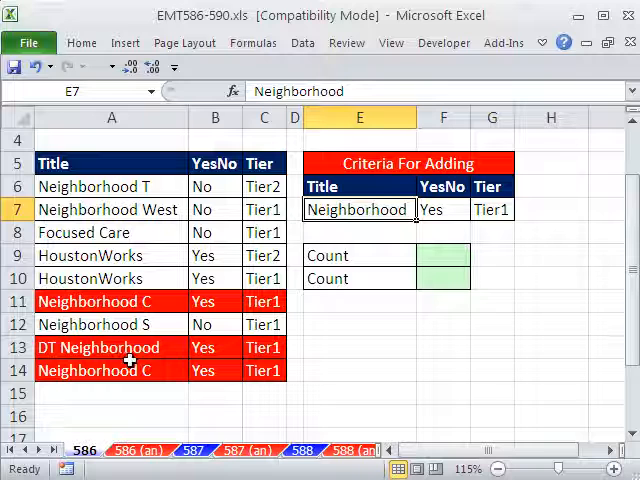
click(443, 255)
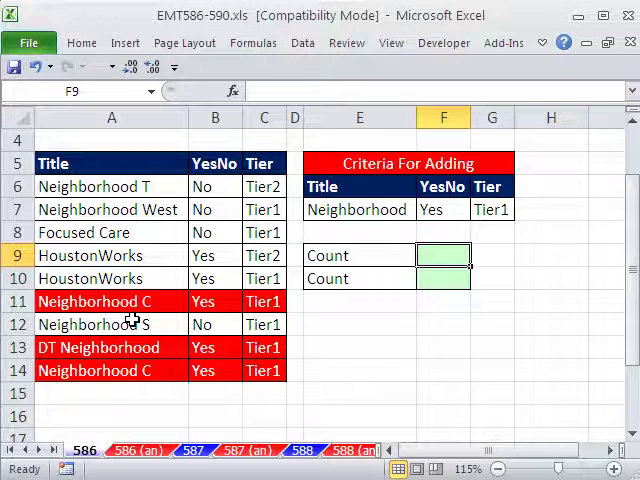
text(=s)
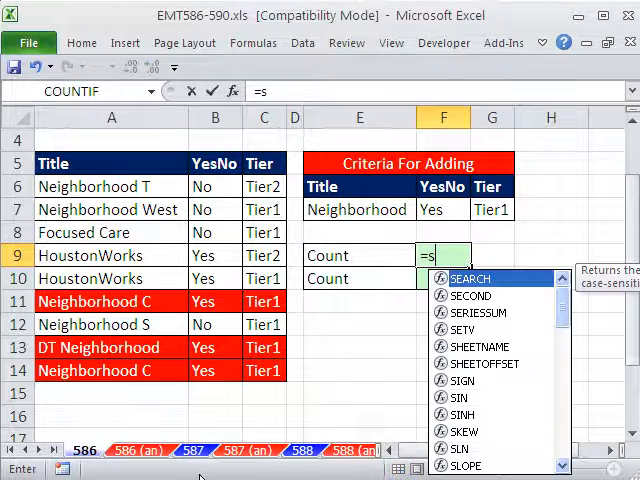
text(er)
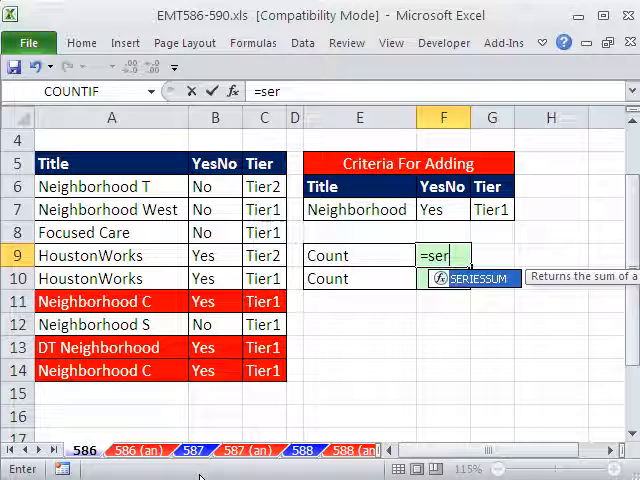
key(Backspace)
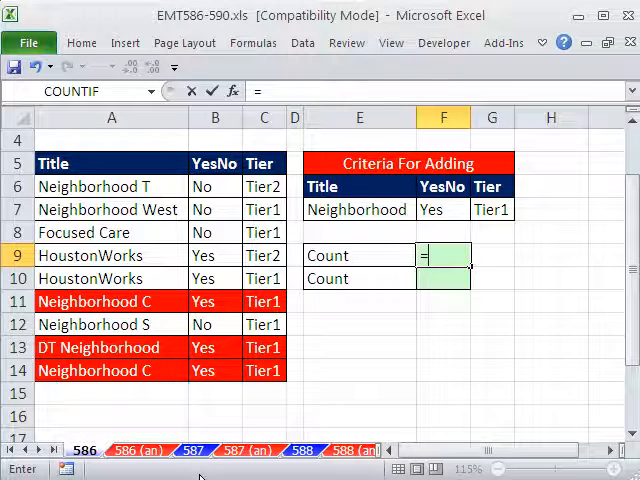
text(=SEARCH()
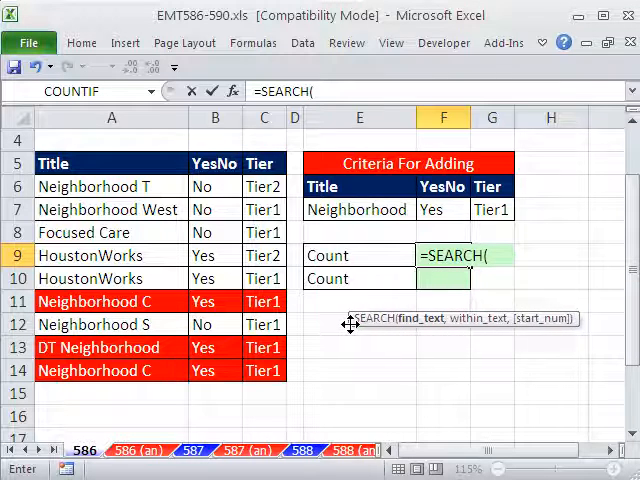
click(358, 209)
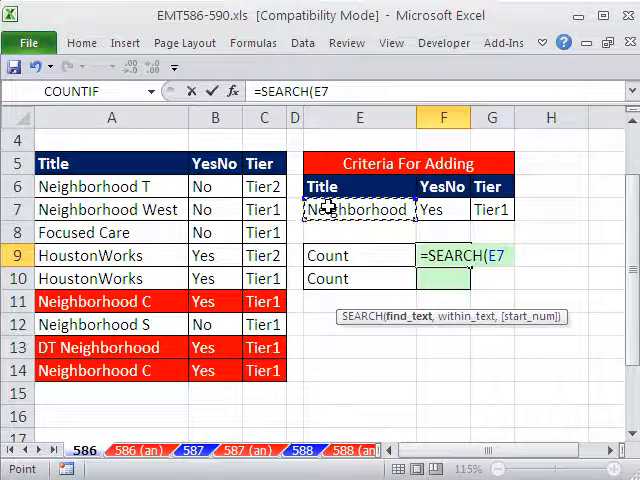
text(,)
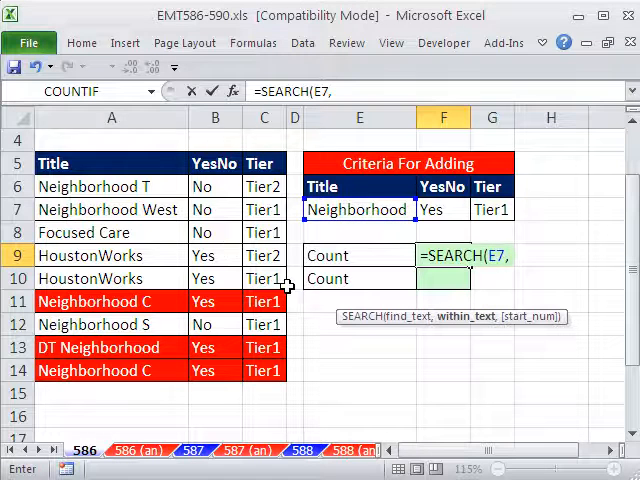
click(110, 187)
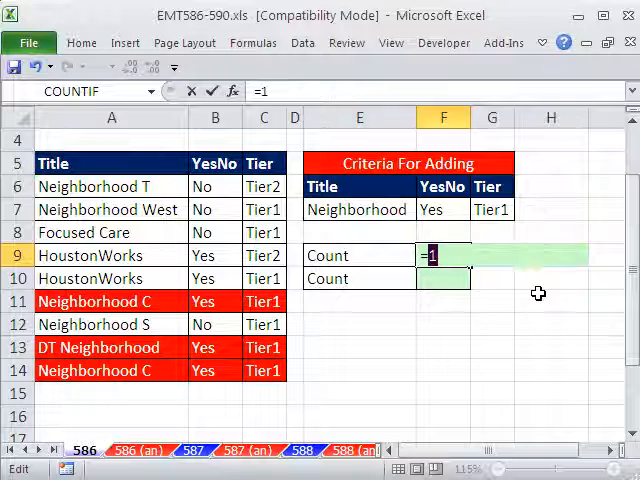
Test SEARCH(E7,A13), then wrap the search in ISNUMBER and evaluate parts with F9
text(SEARCH(E7,A6))
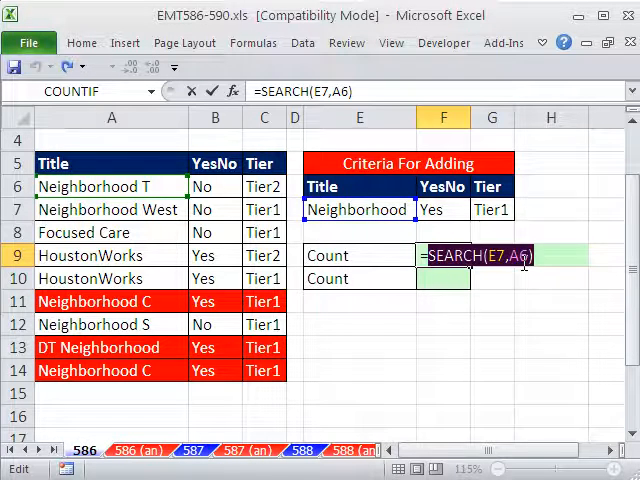
click(95, 347)
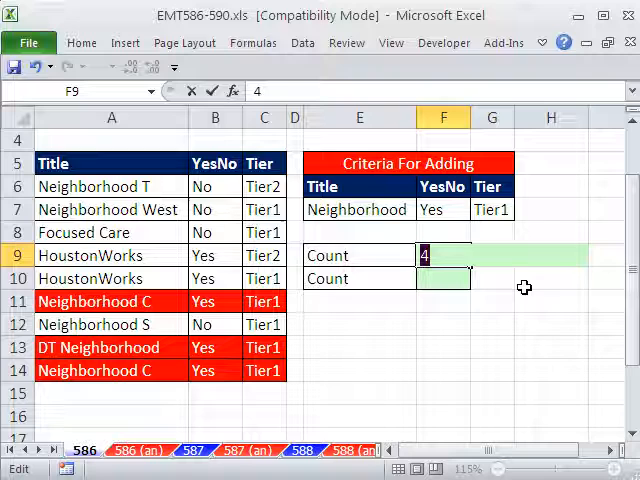
text(=SEARCH(E7,A13))
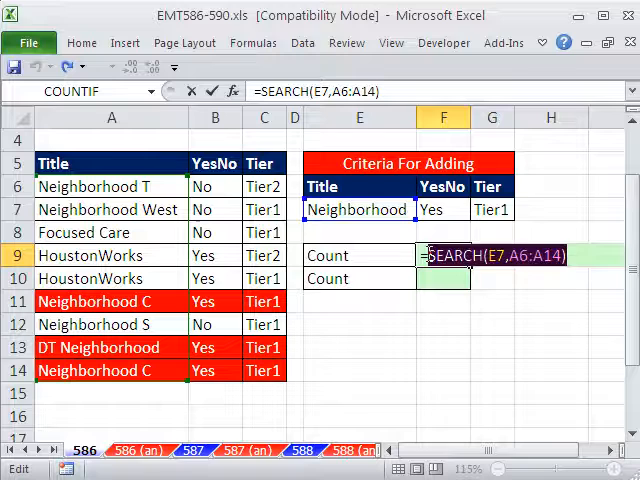
text(is)
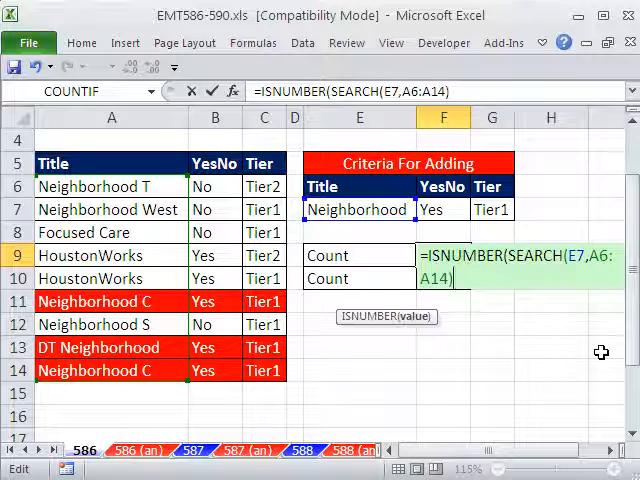
text())
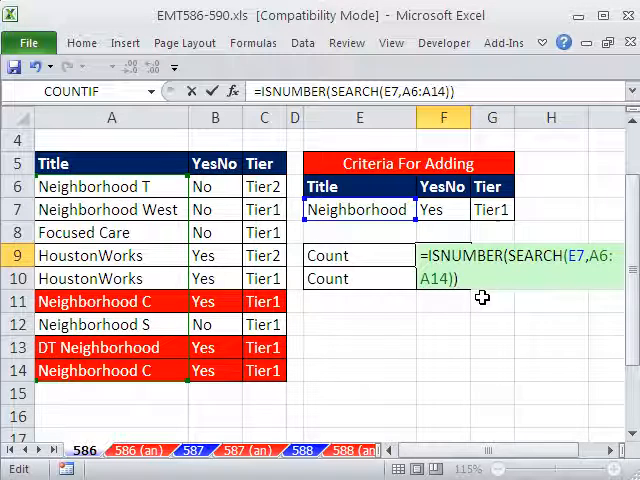
key(F9)
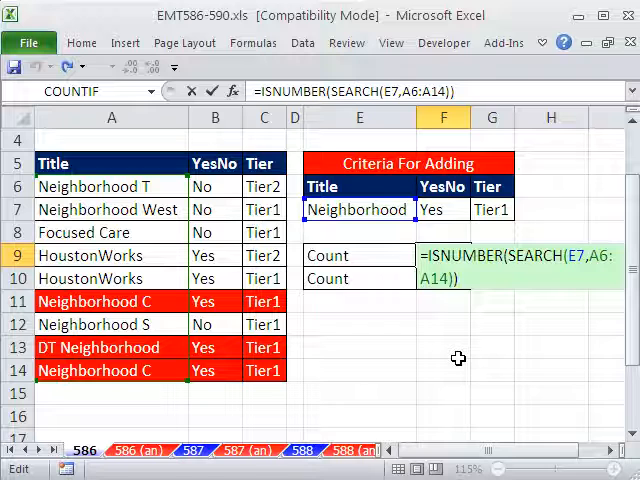
Wrap the F9 formula in SUMPRODUCT with -- and add a B6:B14 YesNo condition
text(sum)
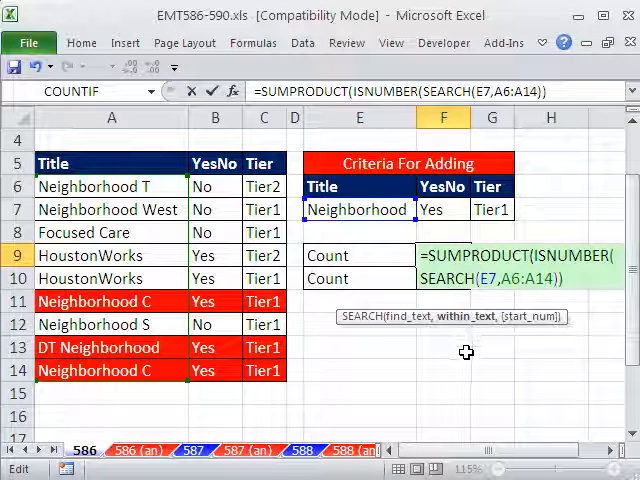
mouse_move(462, 316)
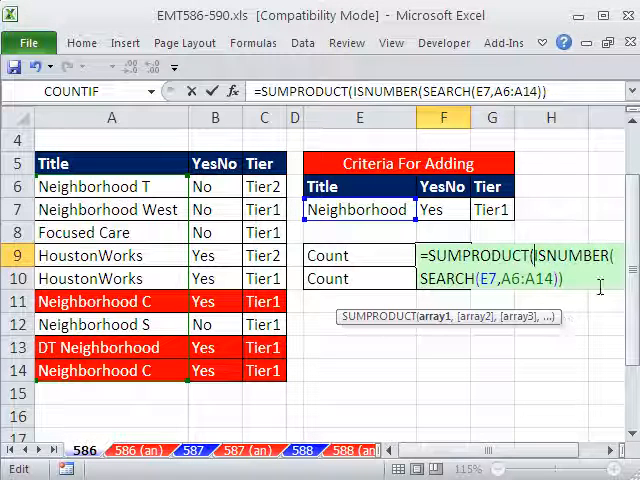
text(-)
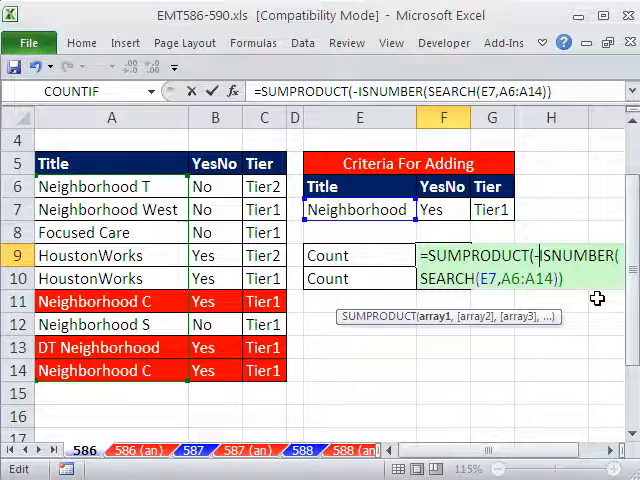
text(-)
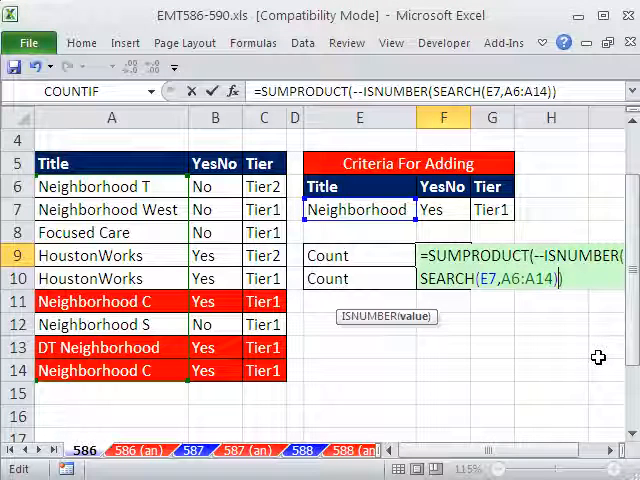
text(,)
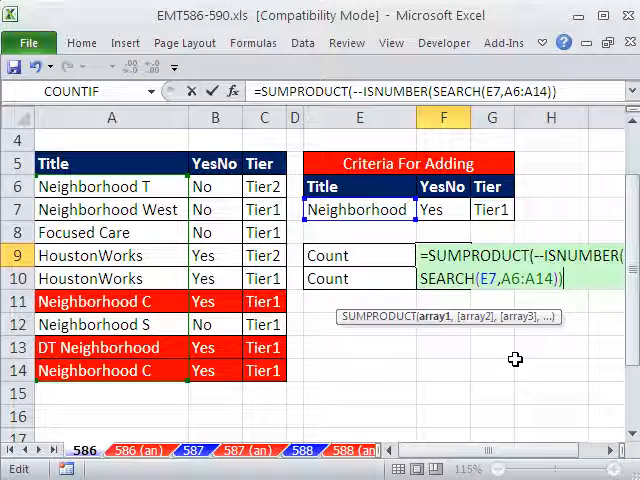
drag(215, 186, 215, 324)
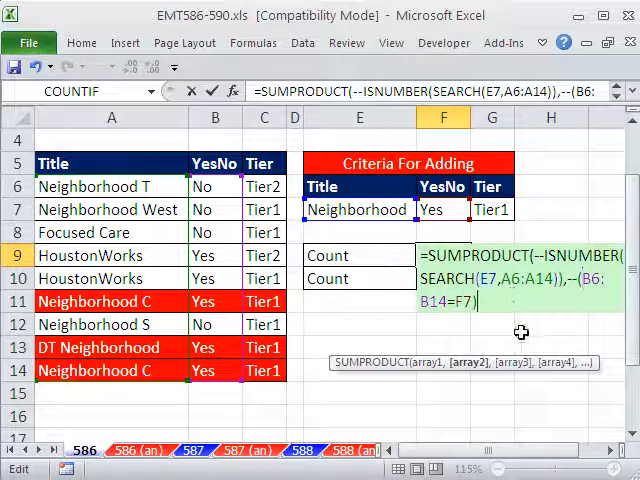
Add the C6:C14=G7 Tier1 condition, close the formula and enter it, returning 2
text(,)
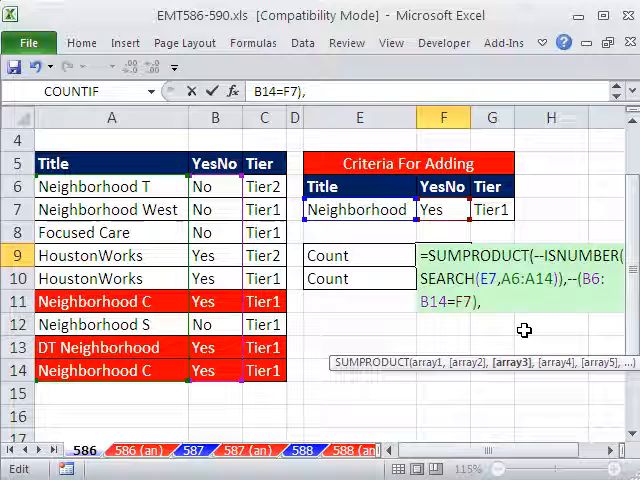
click(263, 187)
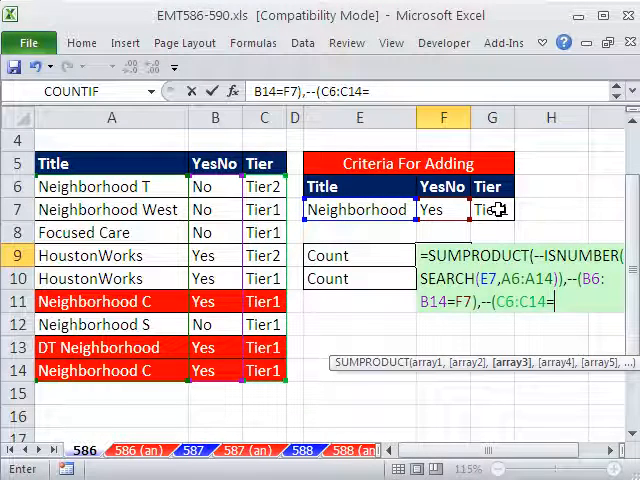
click(491, 209)
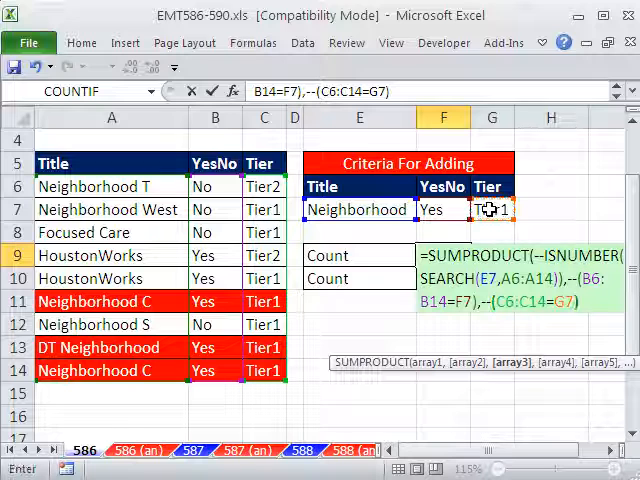
mouse_move(512, 361)
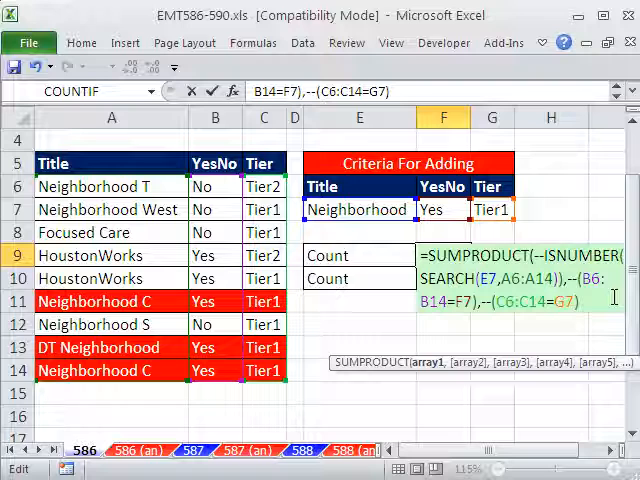
text())
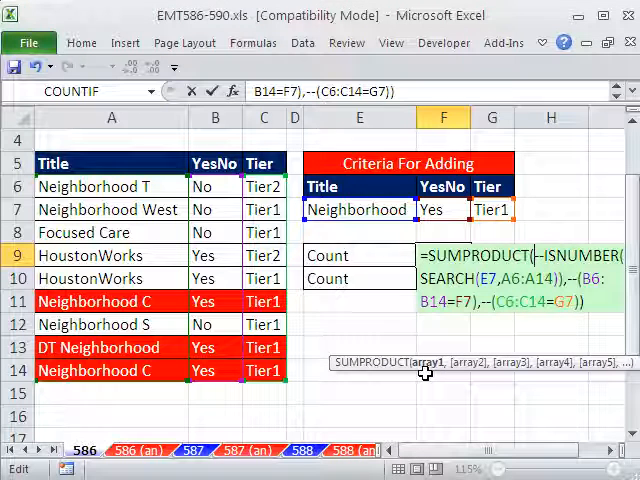
key(Enter)
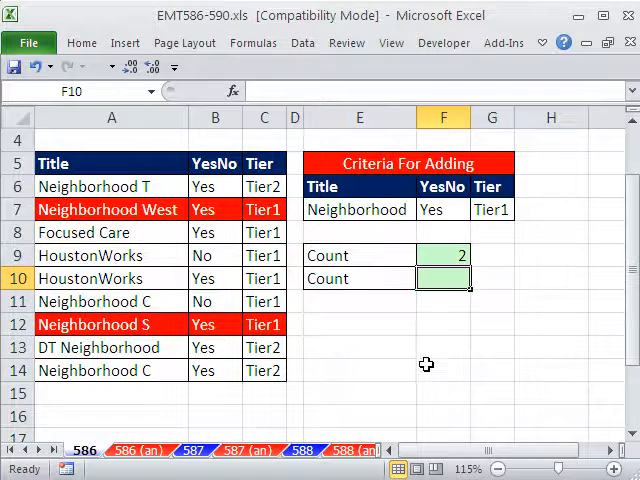
Copy the F9 count formula into F10 and inspect both formulas
click(443, 255)
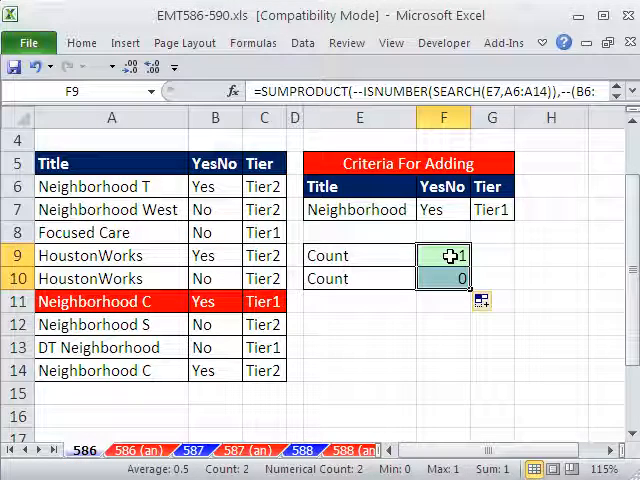
double_click(443, 255)
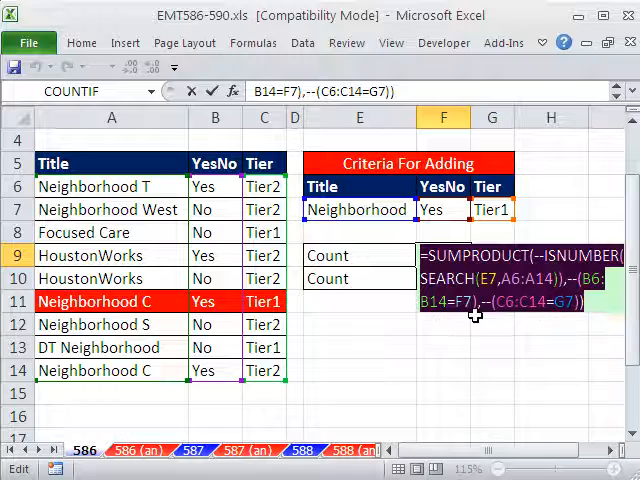
key(Enter)
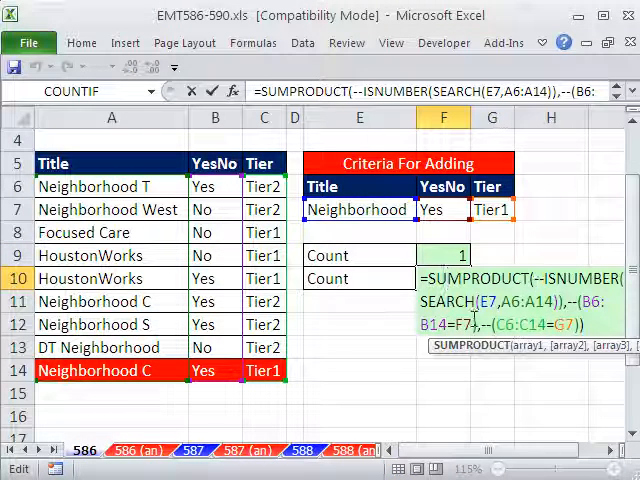
key(Enter)
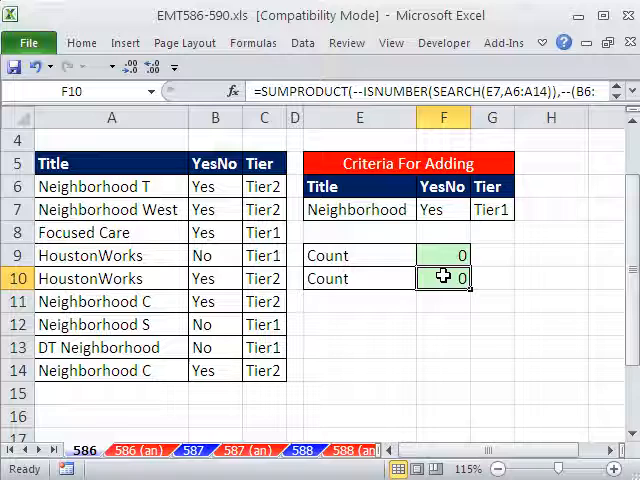
double_click(443, 278)
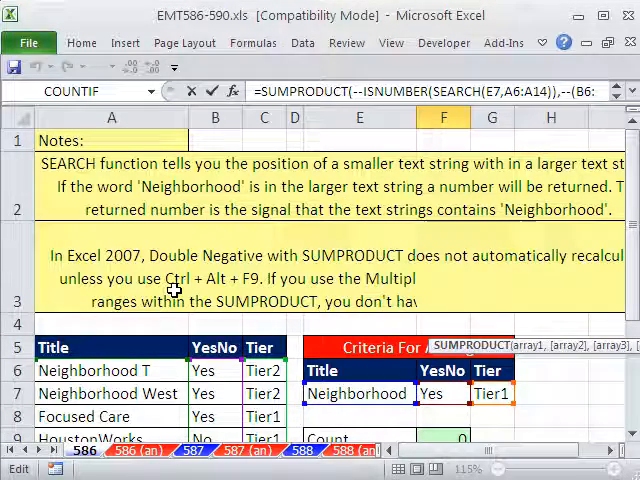
Open the F10 formula to replace its -- operators with multiplication
scroll(down, 3)
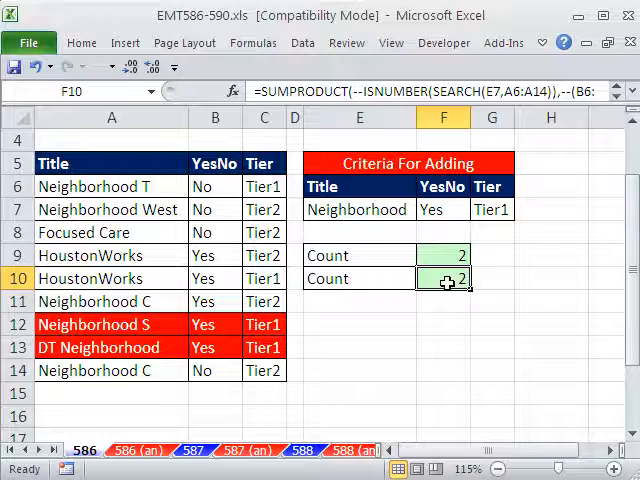
double_click(444, 278)
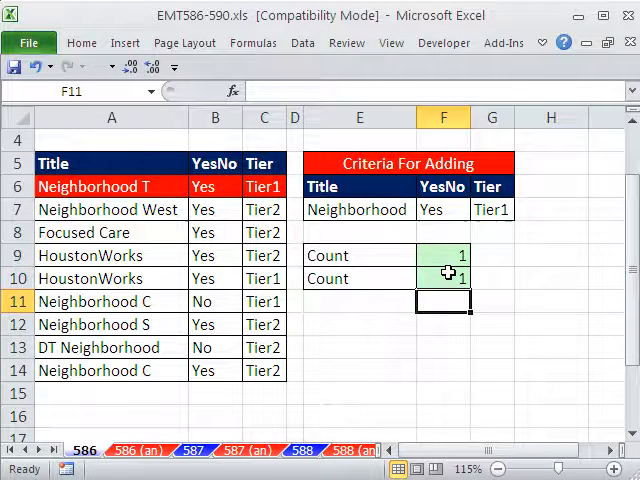
double_click(443, 278)
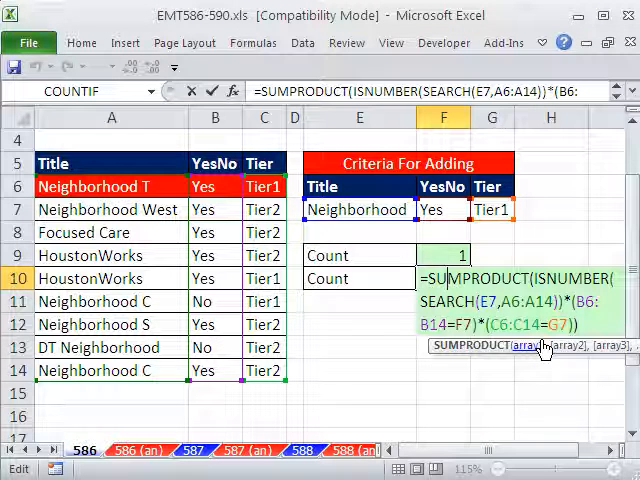
key(Enter)
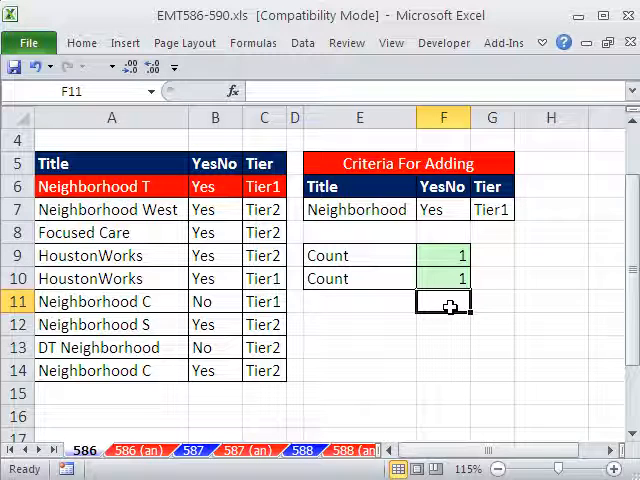
Enter =SUM(ISNUMBER(SEARCH(E7,A6:A14))*(B6:B14=F7)*(C6:C14=G7)) in F11 as an array formula
text(=SUM(F9:F10))
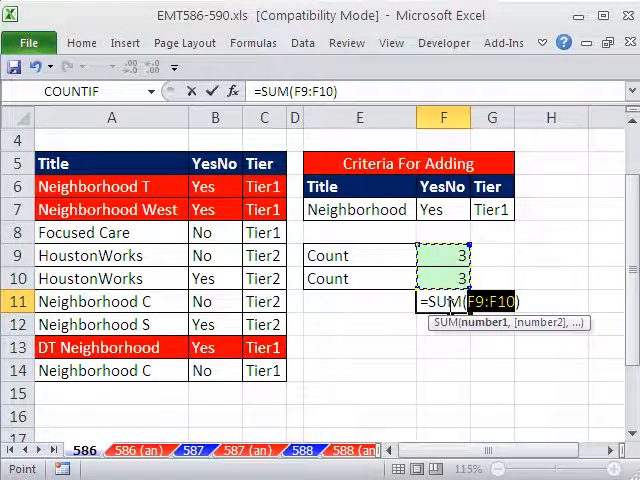
text(=SUM(ISNUMBER(SEARCH(E7,A6:A14))*(B6:B14=F7)*(C6:C14=G7)))
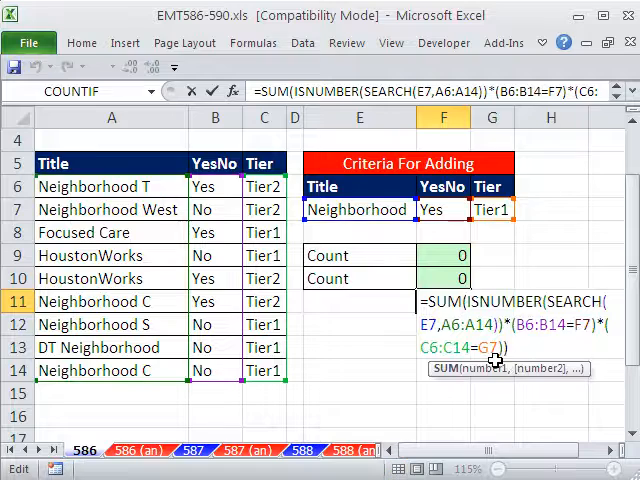
key(Enter)
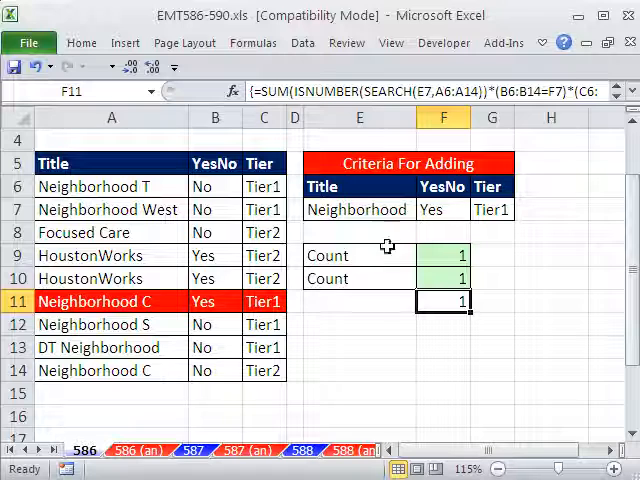
mouse_move(438, 375)
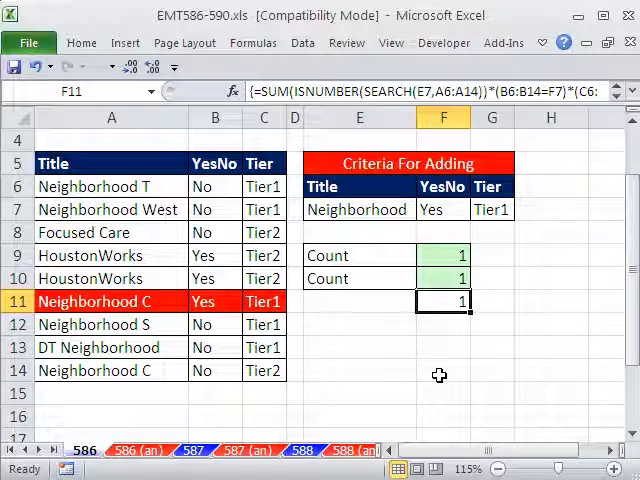